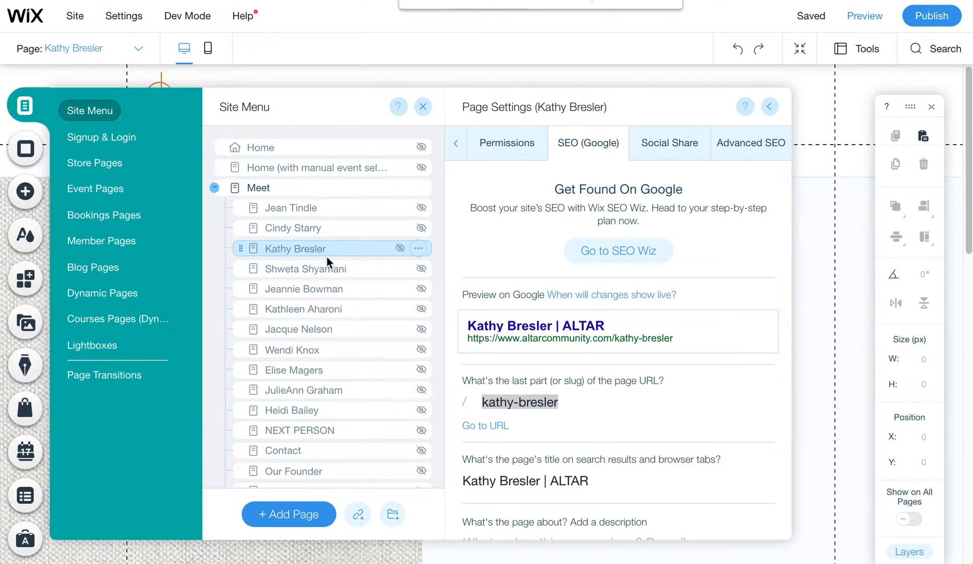
{"action": "mouse_move", "coordinate": [301, 256]}
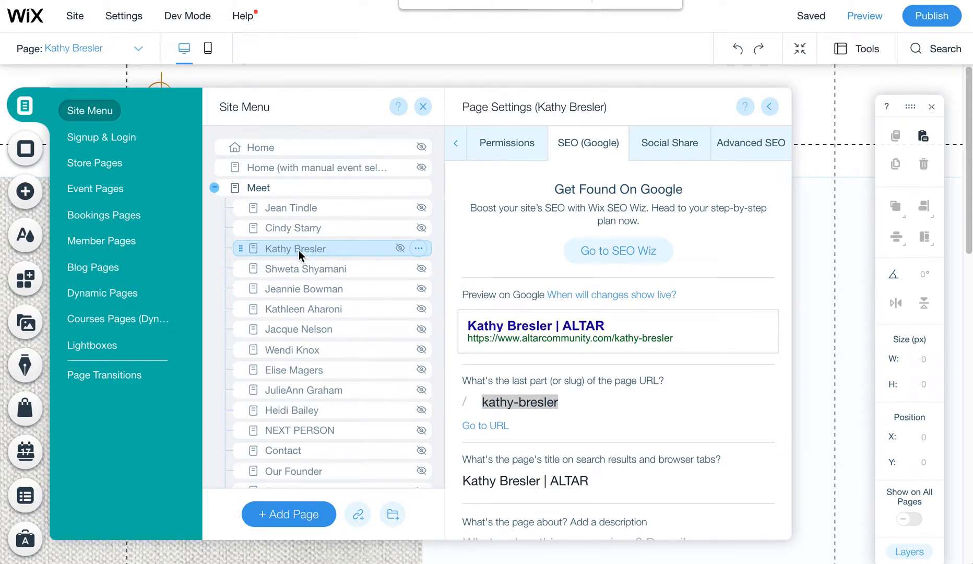
{"action": "left_click", "coordinate": [520, 402]}
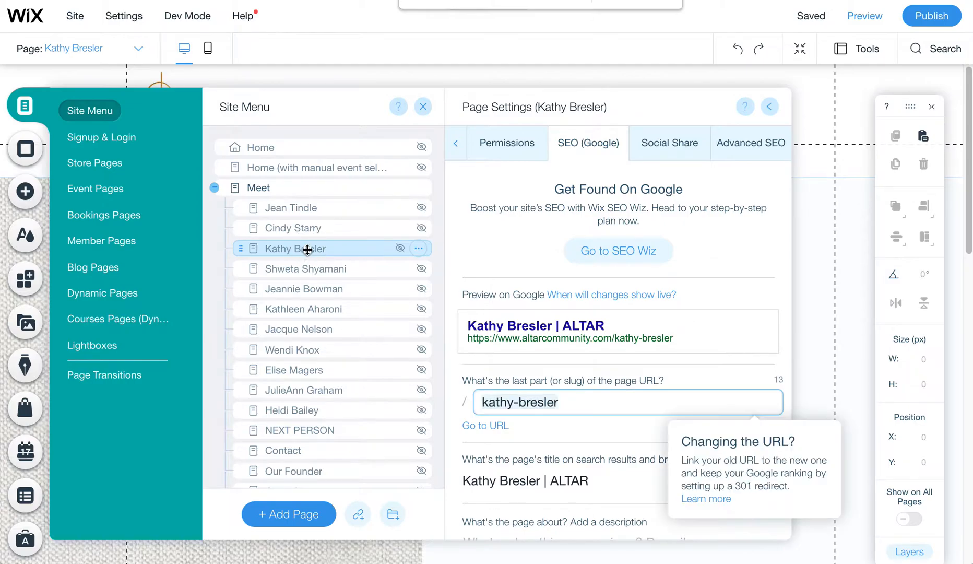
{"action": "mouse_move", "coordinate": [310, 228]}
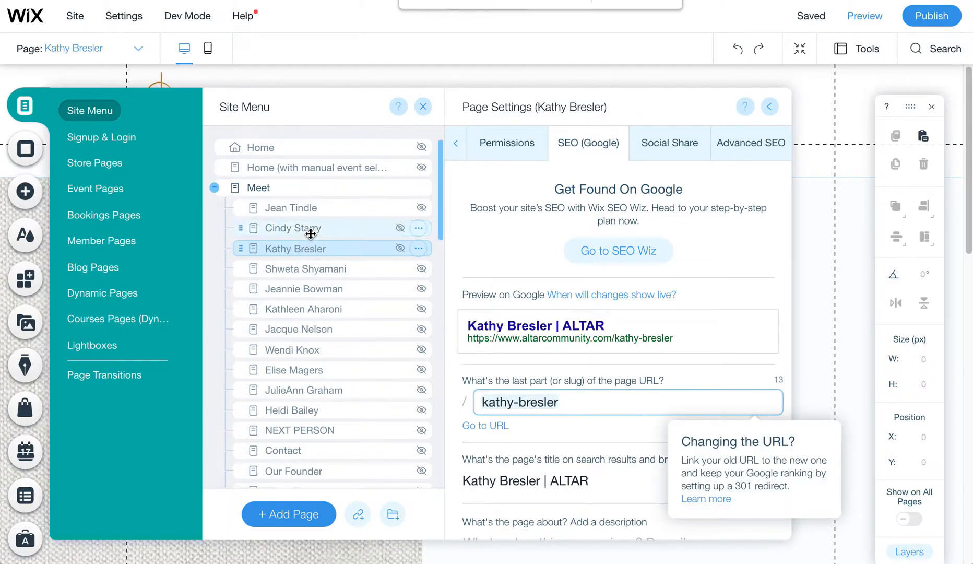
{"action": "left_click", "coordinate": [292, 228]}
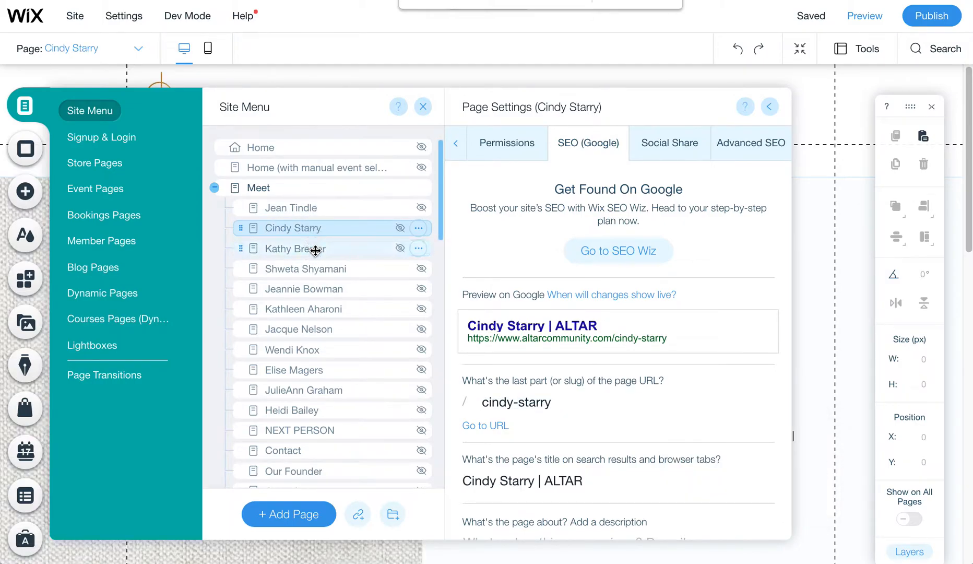
{"action": "left_click", "coordinate": [304, 269]}
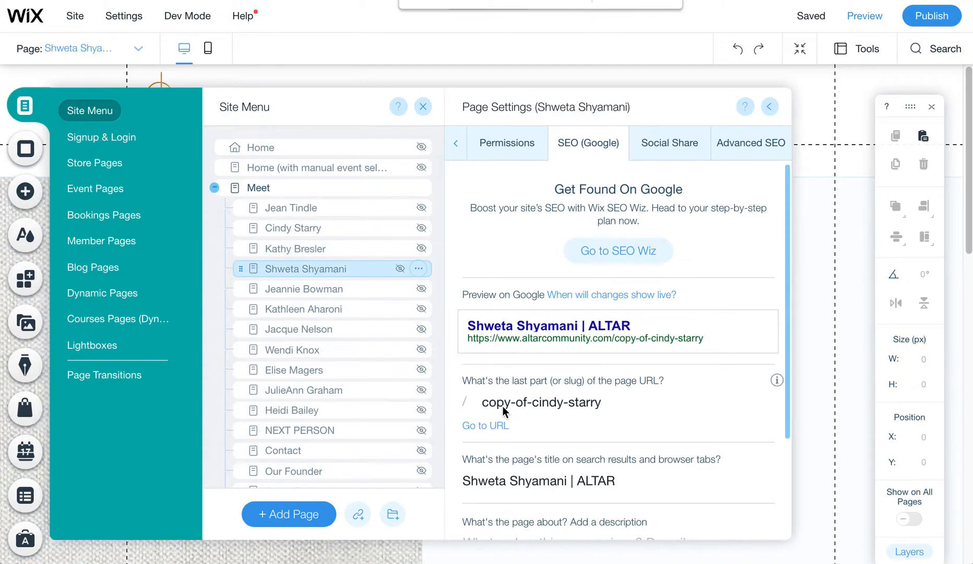
{"action": "left_click", "coordinate": [540, 402]}
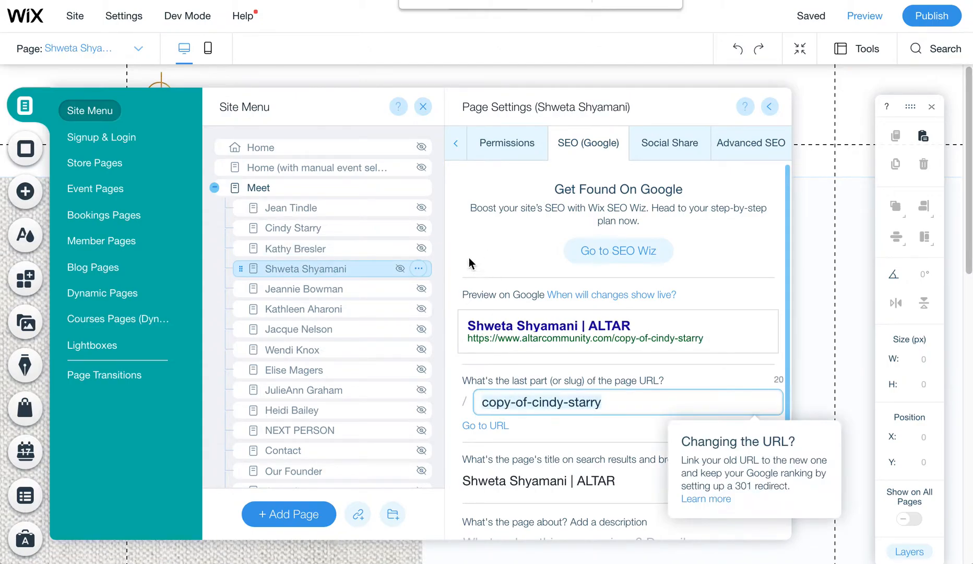
{"action": "left_click", "coordinate": [419, 270]}
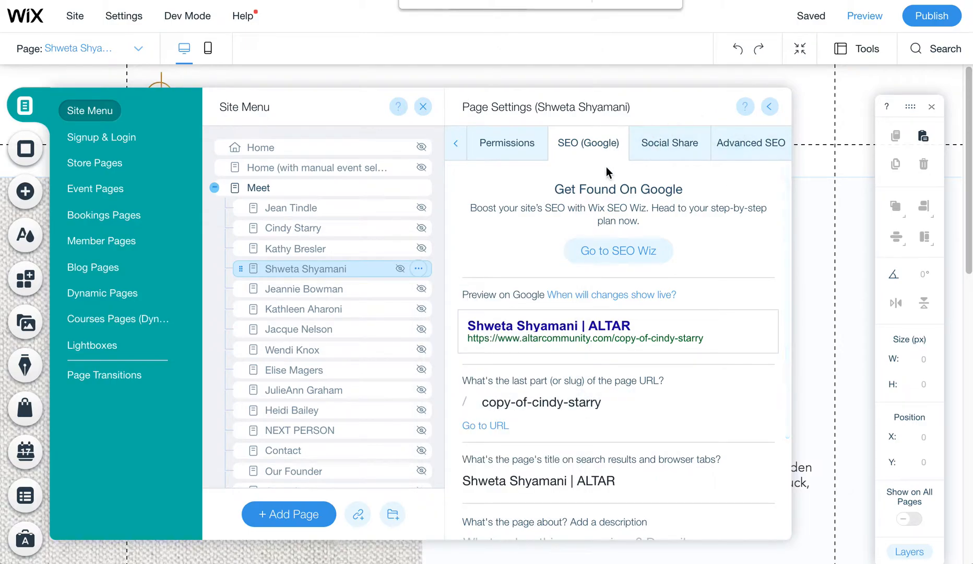
{"action": "scroll", "scroll_direction": "down", "scroll_amount": 3}
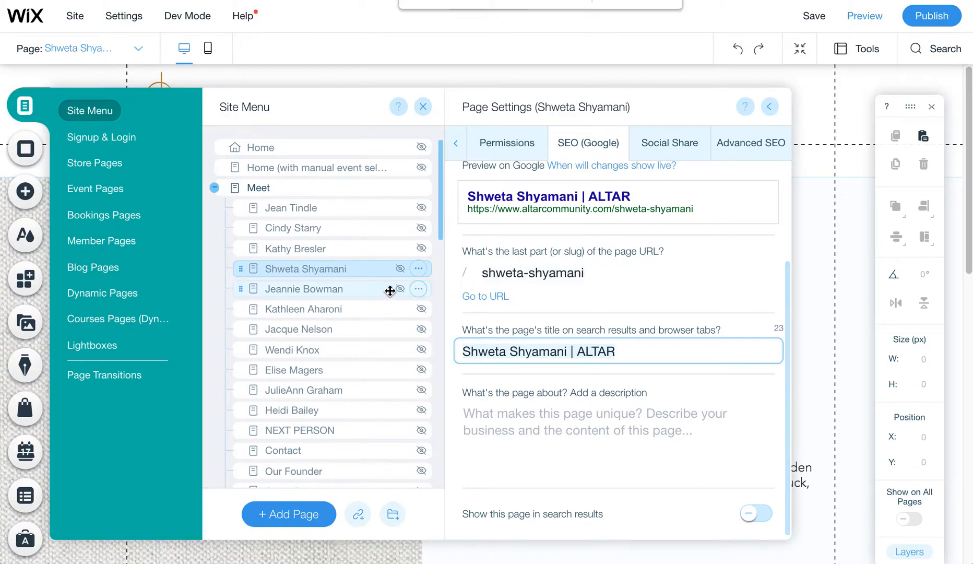
{"action": "left_click", "coordinate": [497, 289]}
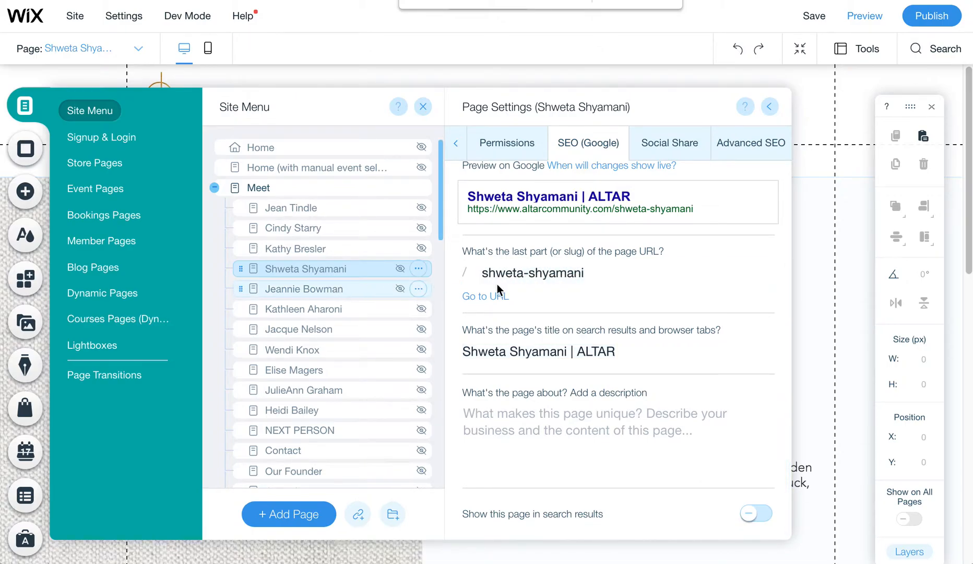
{"action": "left_click", "coordinate": [304, 288]}
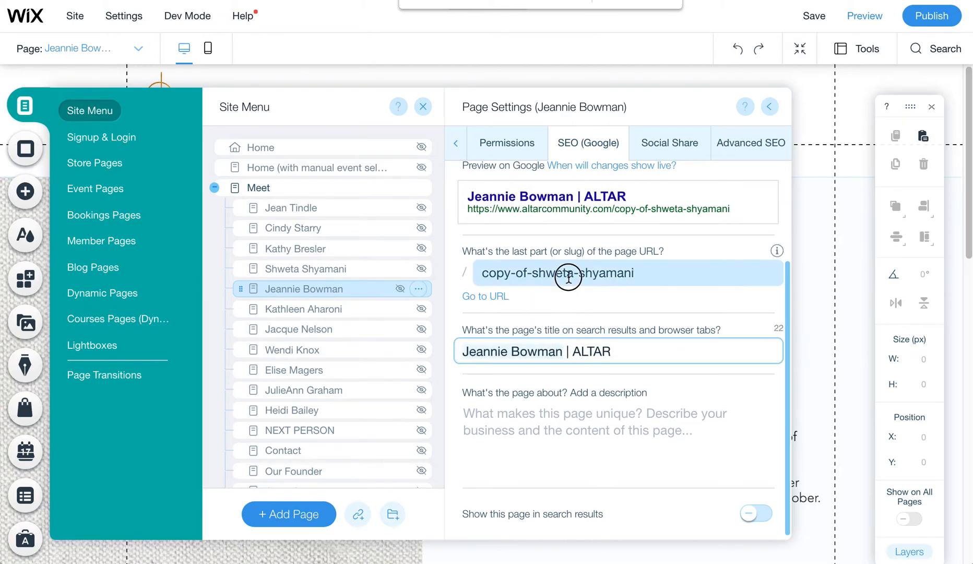
{"action": "type", "text": "Jeannie Bowman"}
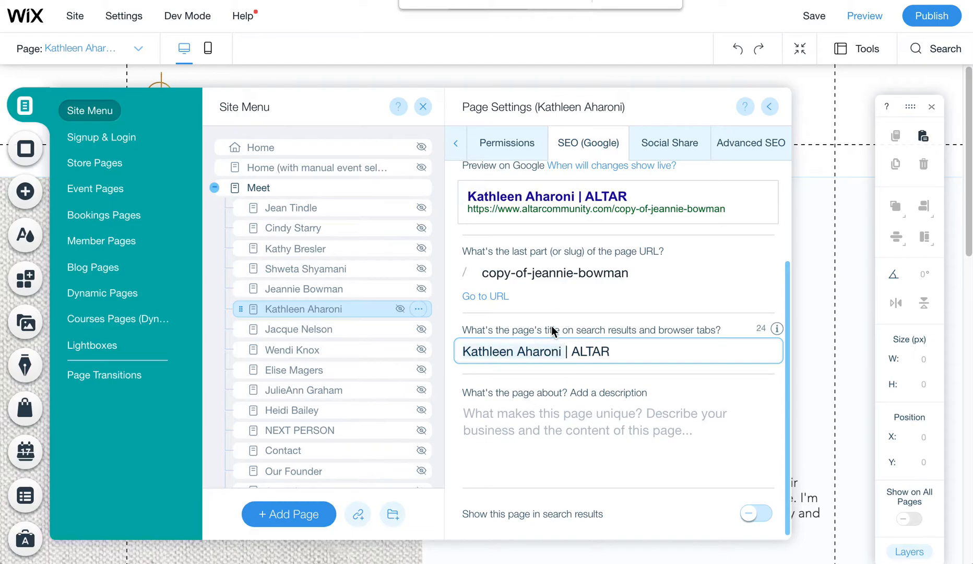
{"action": "type", "text": "KathleenAharoni"}
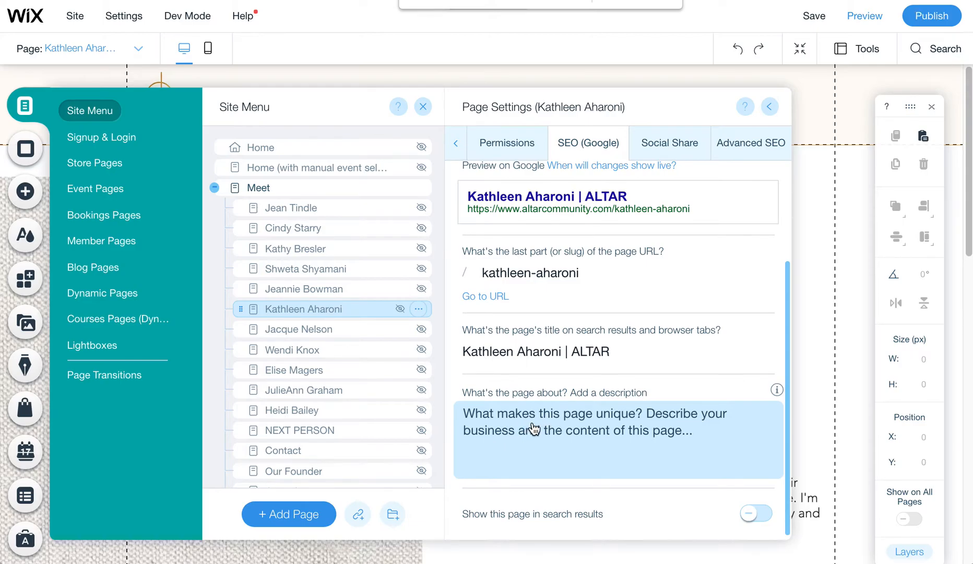
{"action": "mouse_move", "coordinate": [546, 429]}
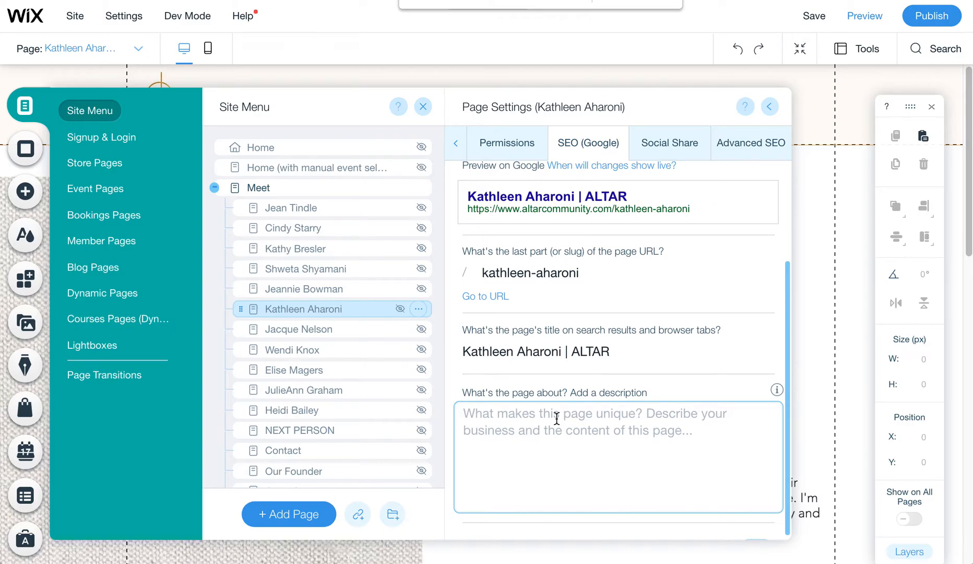
{"action": "mouse_move", "coordinate": [566, 425]}
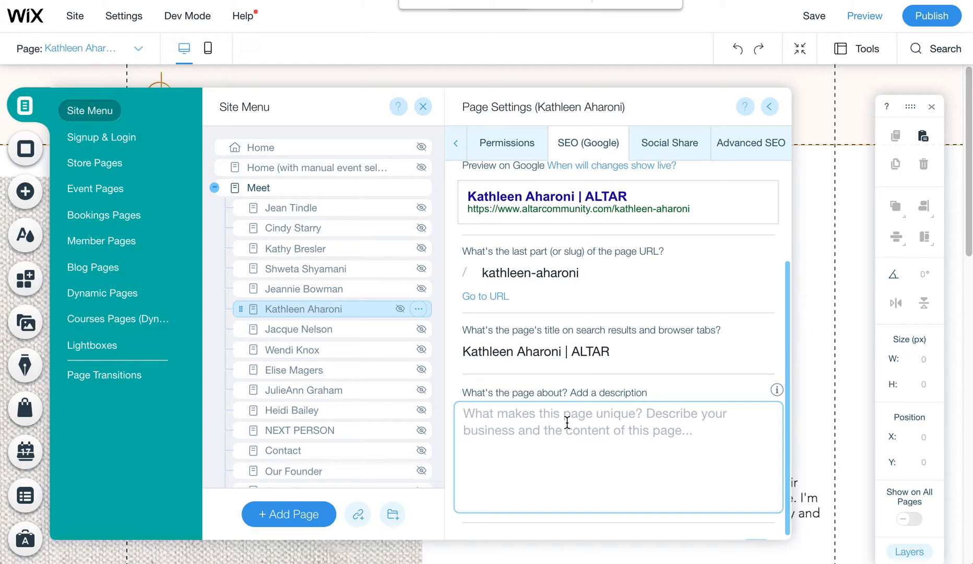
{"action": "mouse_move", "coordinate": [539, 420]}
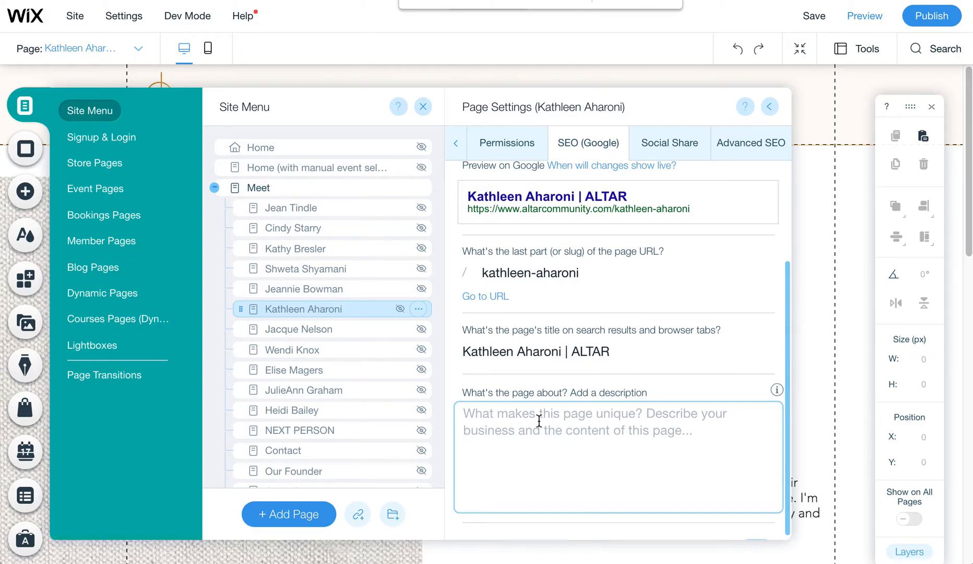
{"action": "mouse_move", "coordinate": [544, 416]}
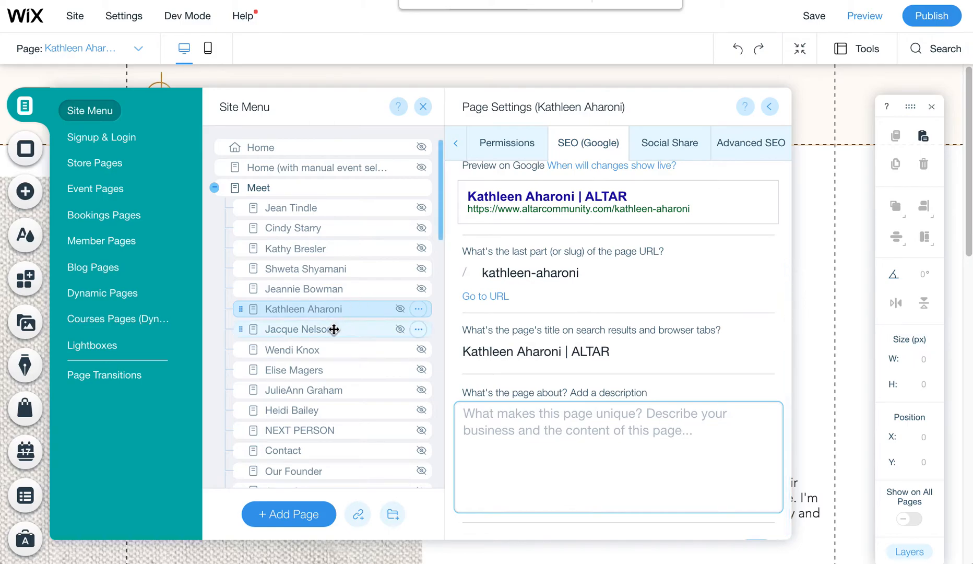
{"action": "left_click", "coordinate": [300, 329]}
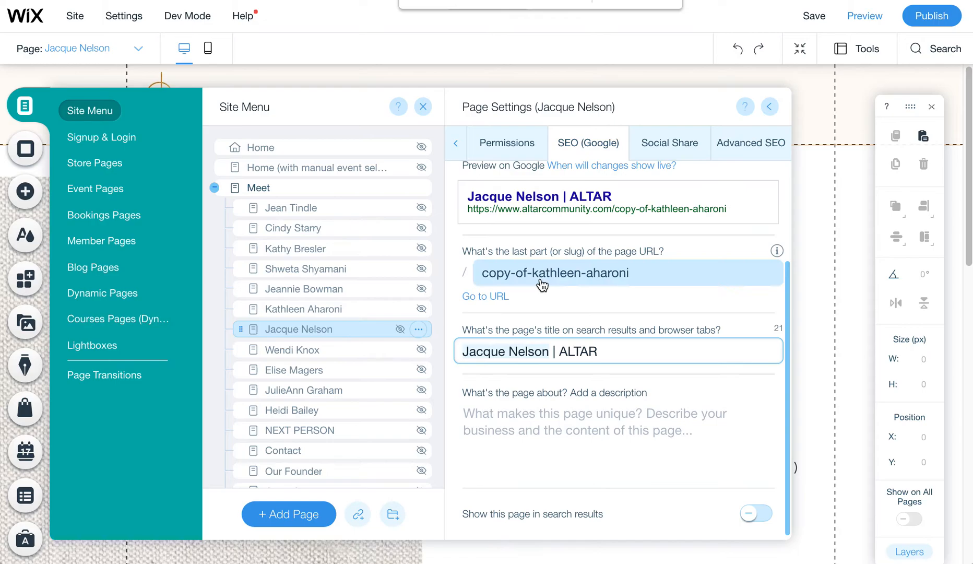
{"action": "type", "text": "JacqueNelson"}
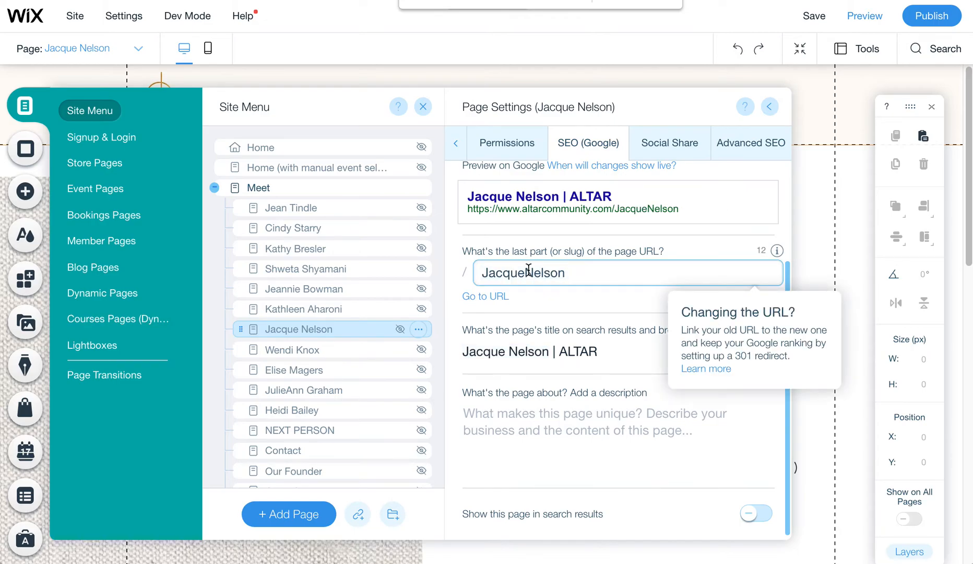
{"action": "type", "text": "-n"}
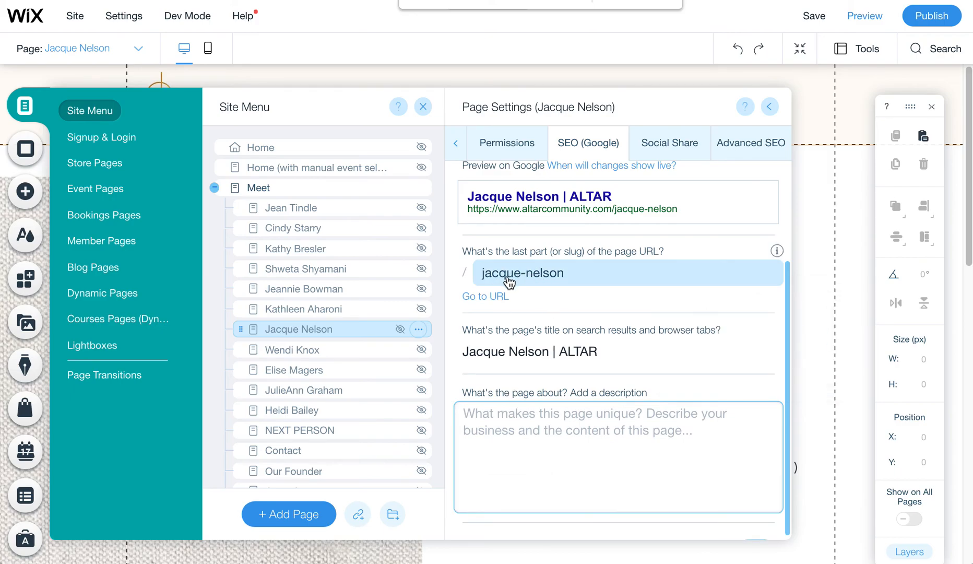
{"action": "mouse_move", "coordinate": [526, 277]}
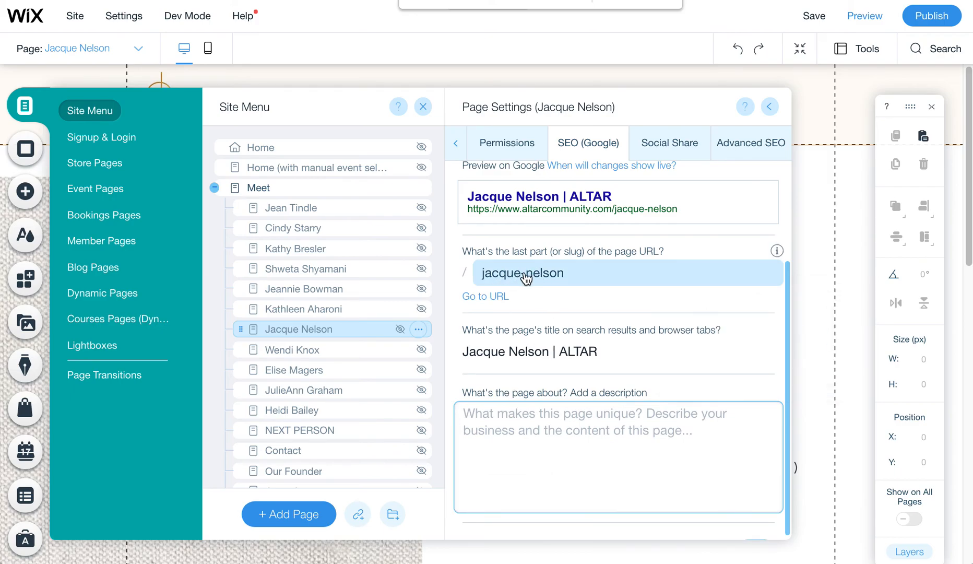